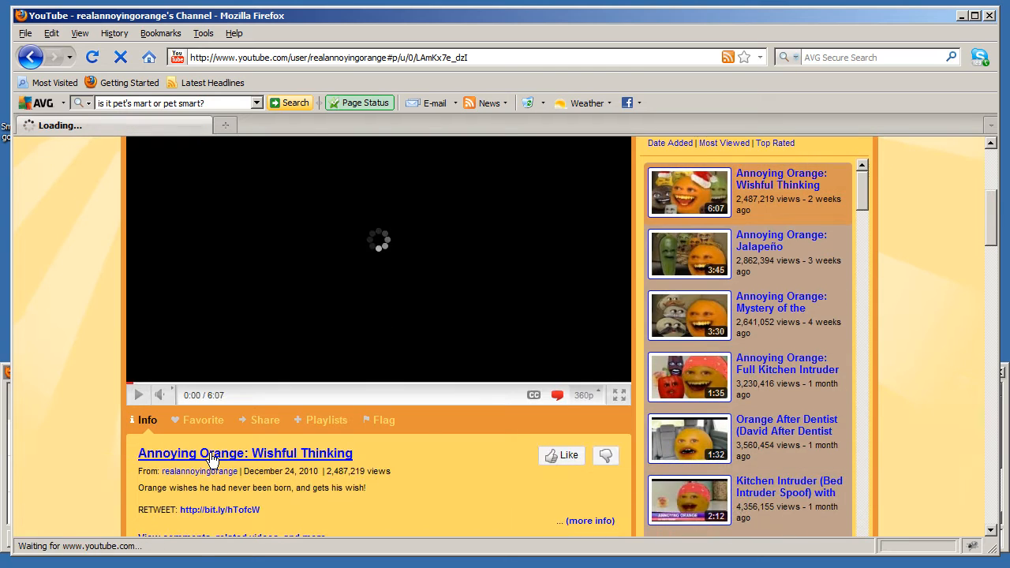
# Step: Open the 'Annoying Orange: Wishful Thinking' video from the channel page
pyautogui.click(244, 453)
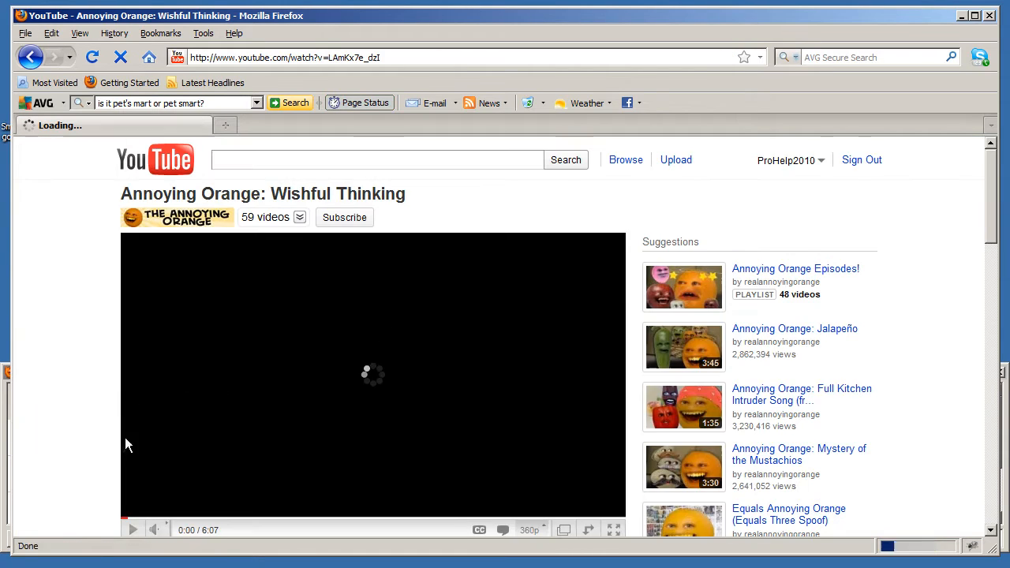
pyautogui.scroll(-3)
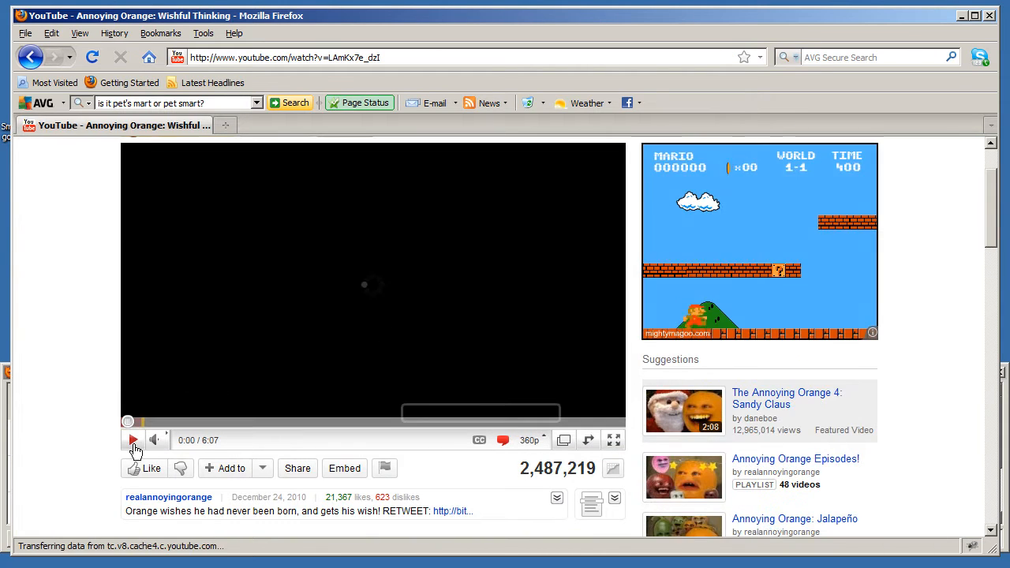
pyautogui.scroll(3)
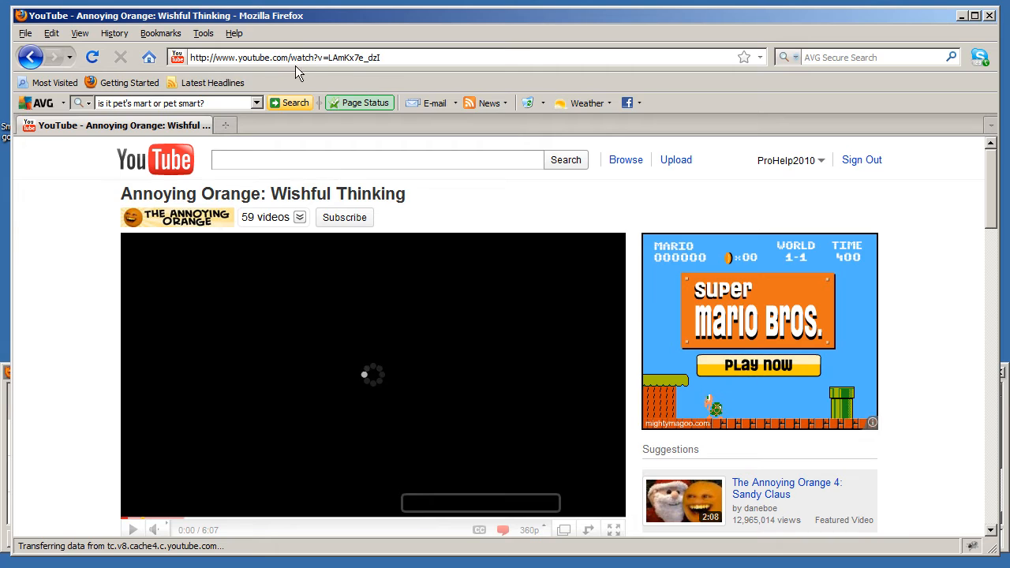
pyautogui.moveTo(226, 126)
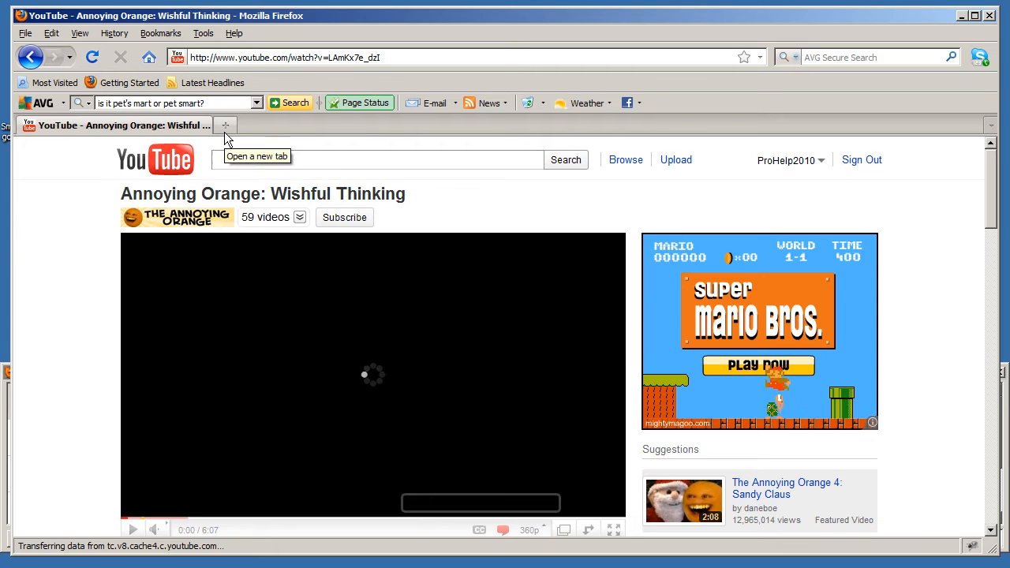
pyautogui.moveTo(144, 294)
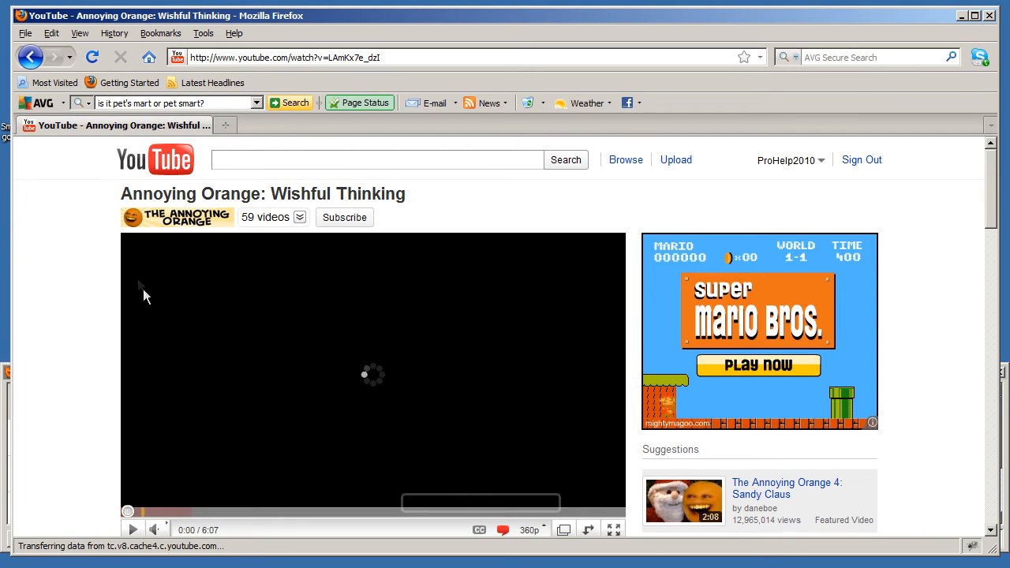
pyautogui.moveTo(213, 306)
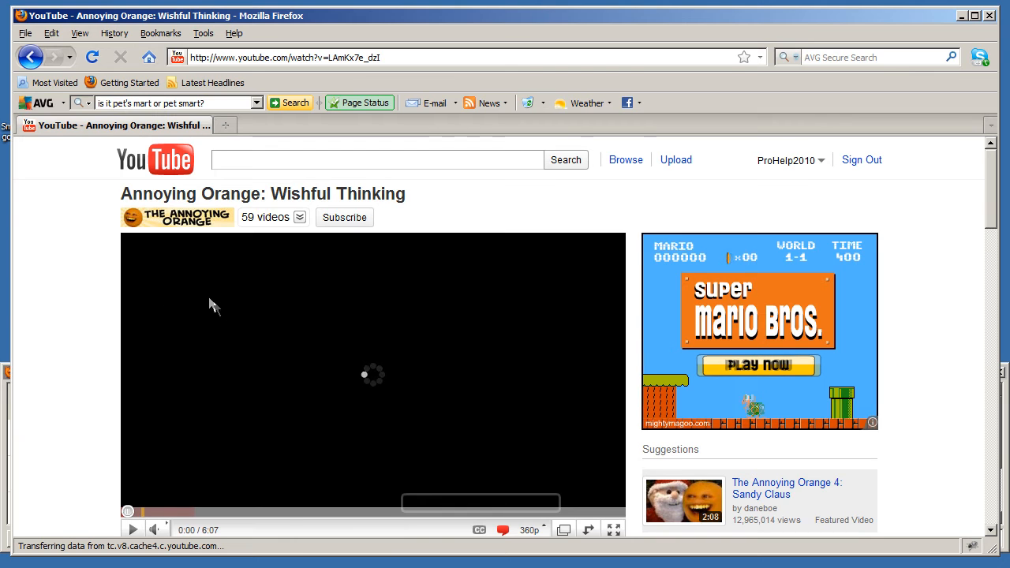
pyautogui.moveTo(406, 190)
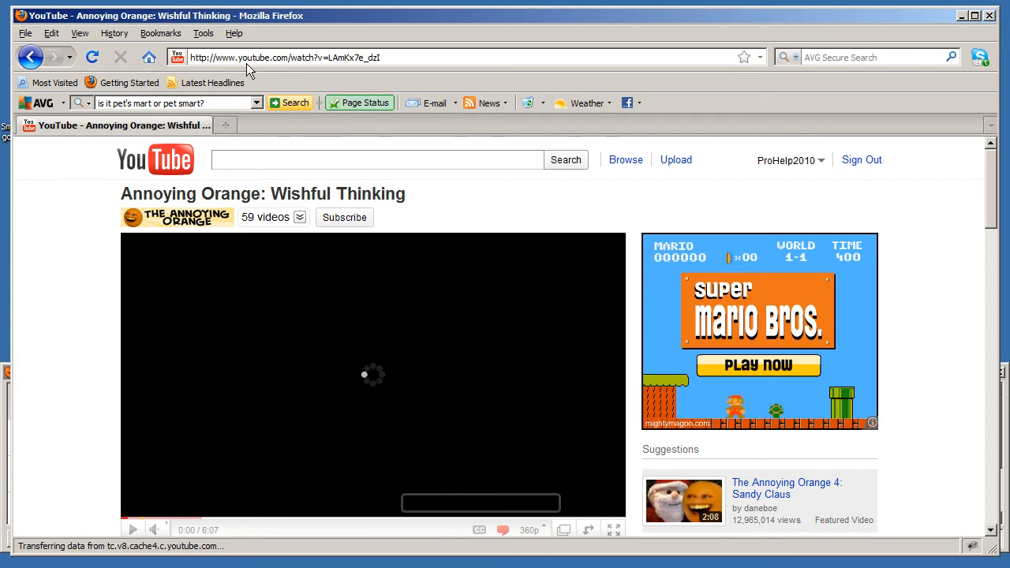
# Step: Prefix the video URL with en.savefrom.net/ and fetch its download links
pyautogui.click(277, 56)
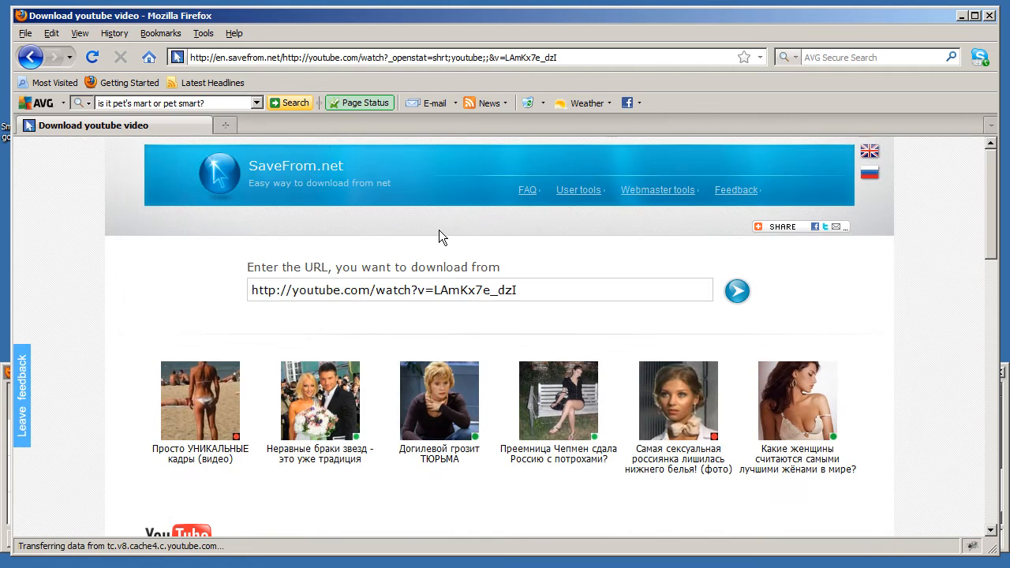
pyautogui.click(736, 291)
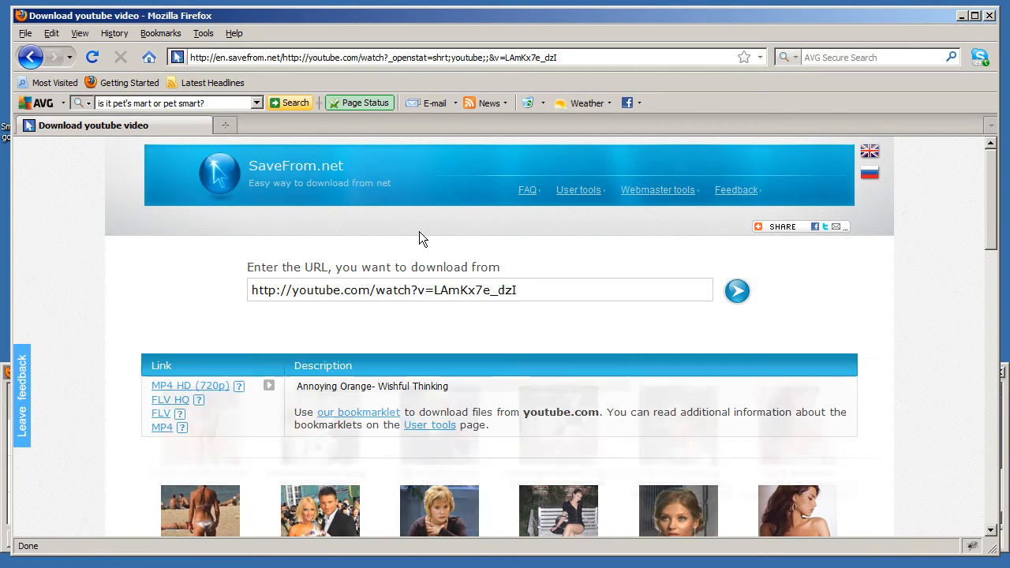
pyautogui.moveTo(161, 413)
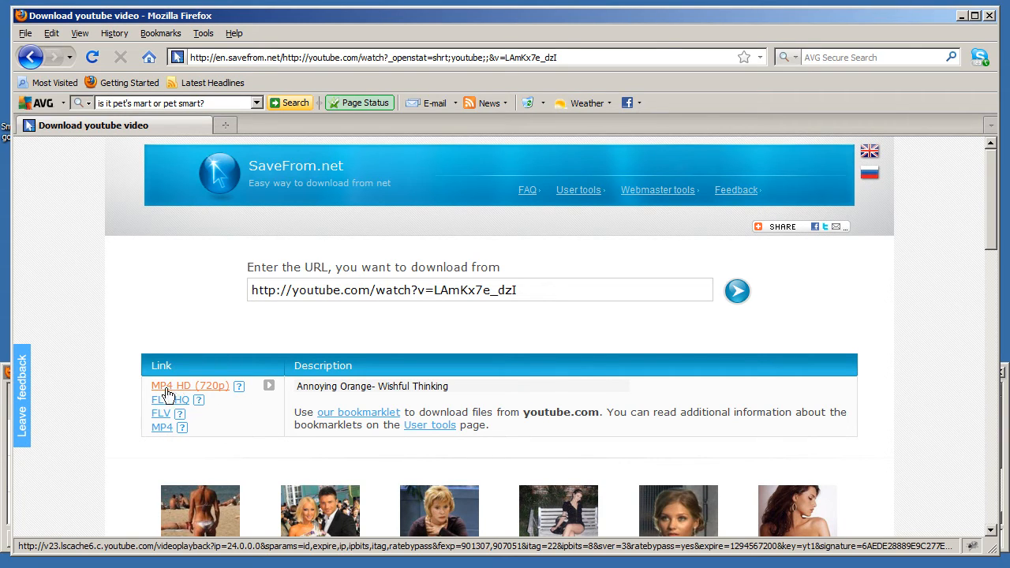
# Step: Save the MP4 HD (720p) version of the video to disk
pyautogui.click(189, 386)
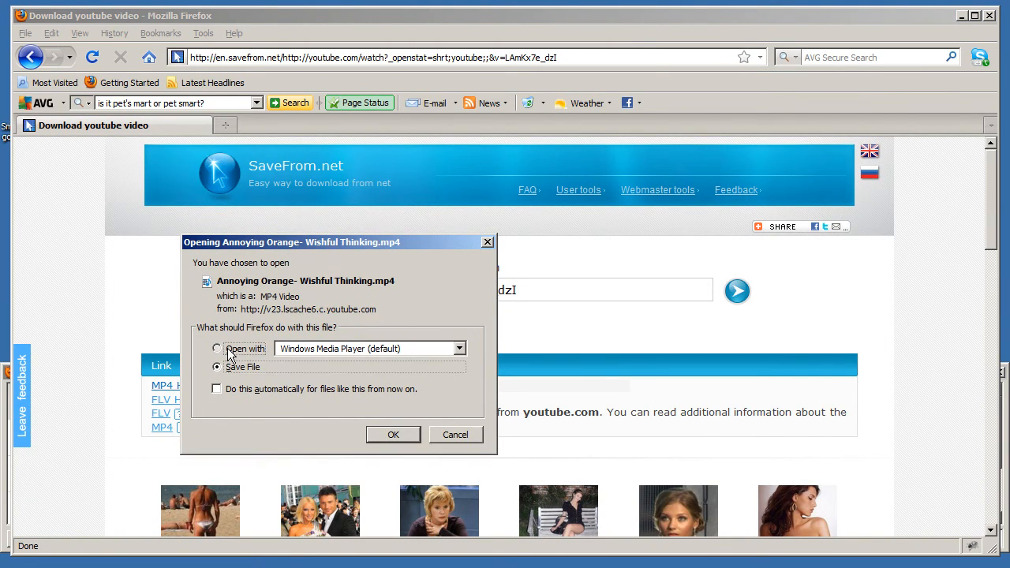
pyautogui.click(393, 435)
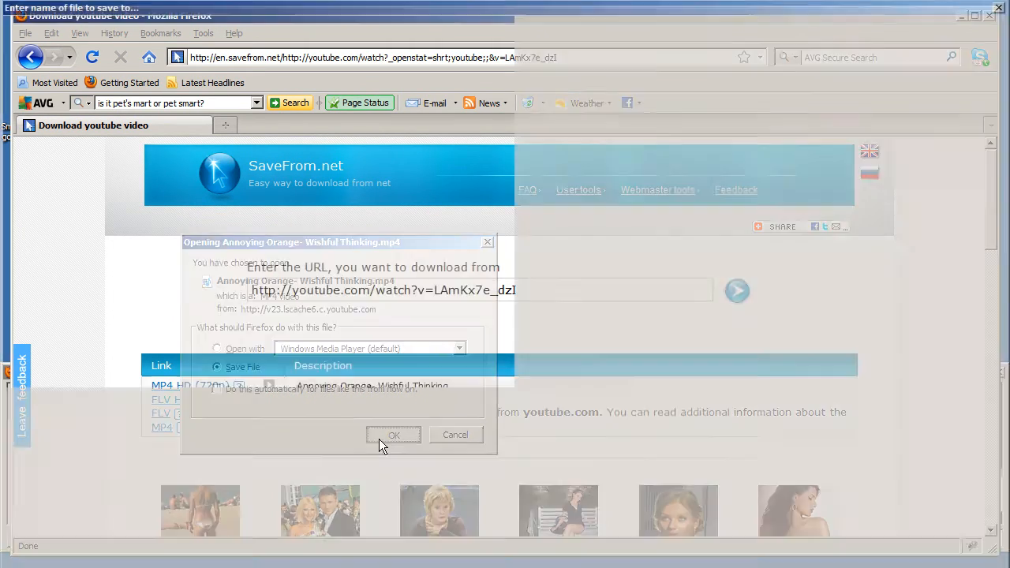
pyautogui.click(394, 434)
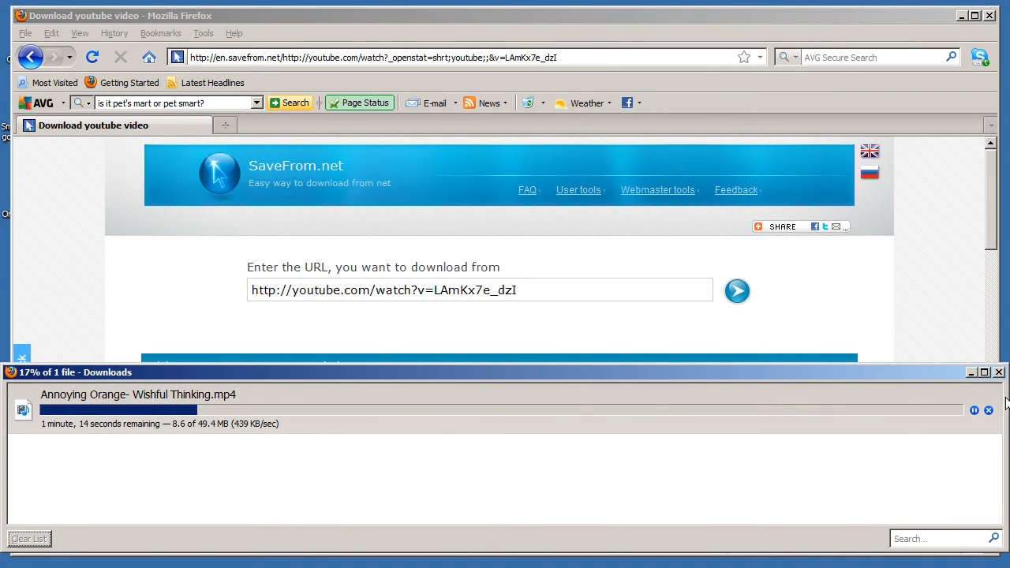
pyautogui.moveTo(988, 411)
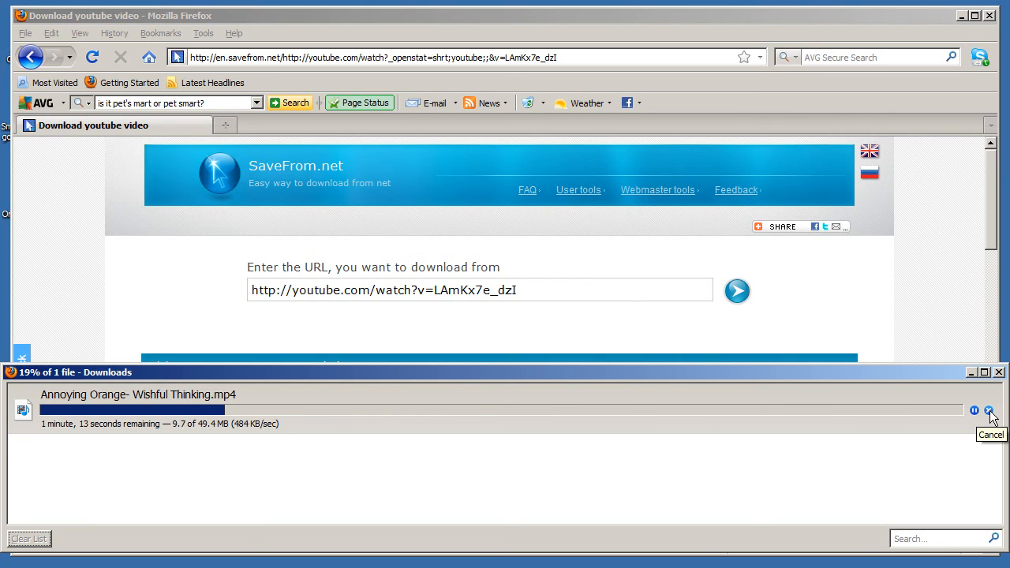